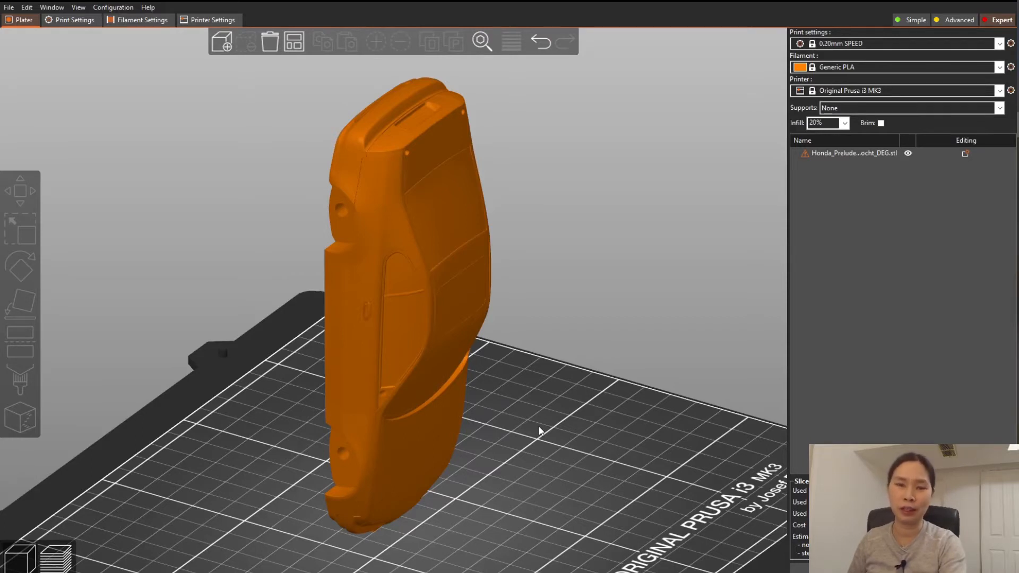
{"action": "mouse_move", "coordinate": [532, 426]}
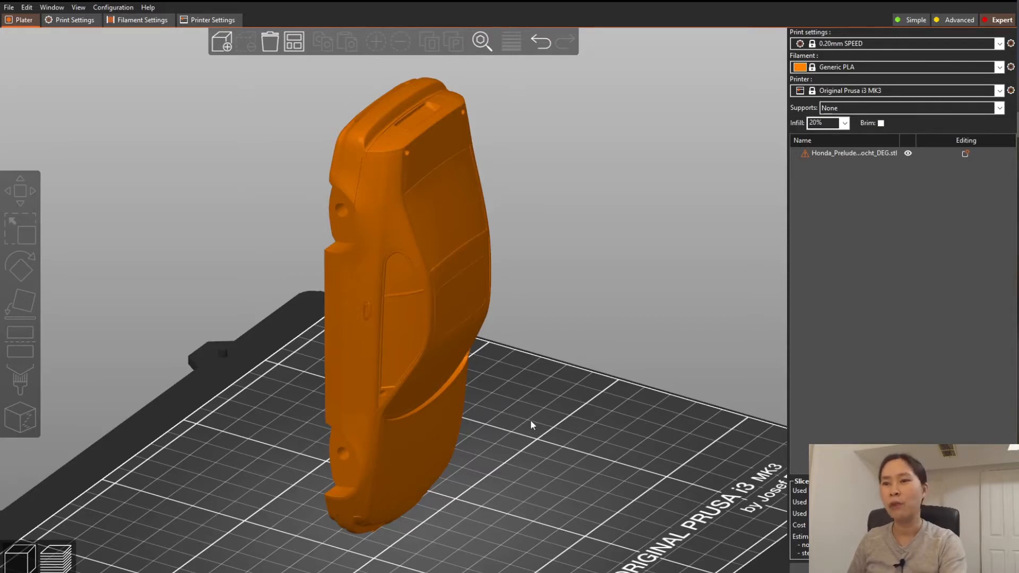
{"action": "mouse_move", "coordinate": [524, 416]}
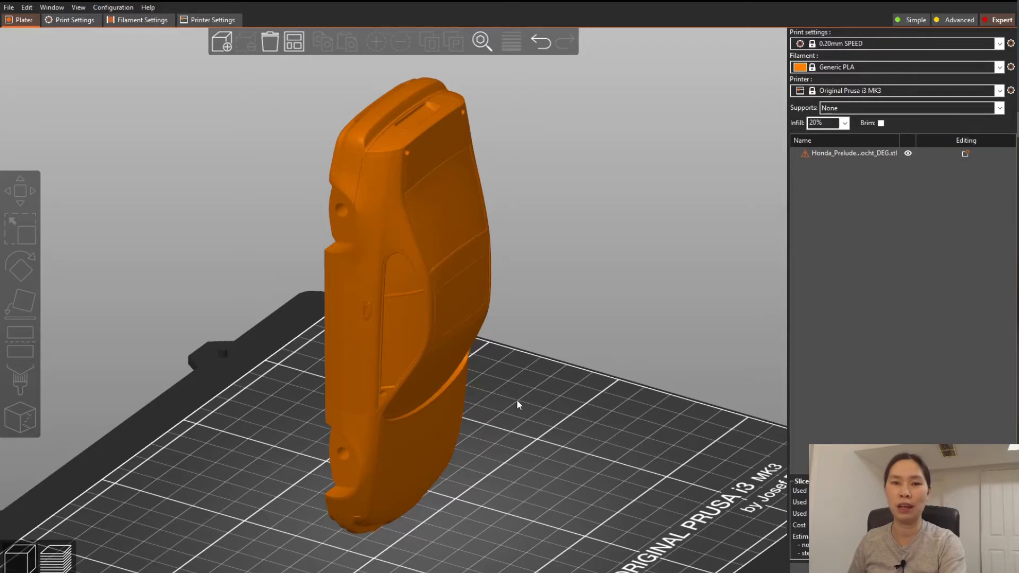
Slice the car body, step the layer slider to the first layers, then return to the full model.
{"action": "left_click", "coordinate": [416, 276]}
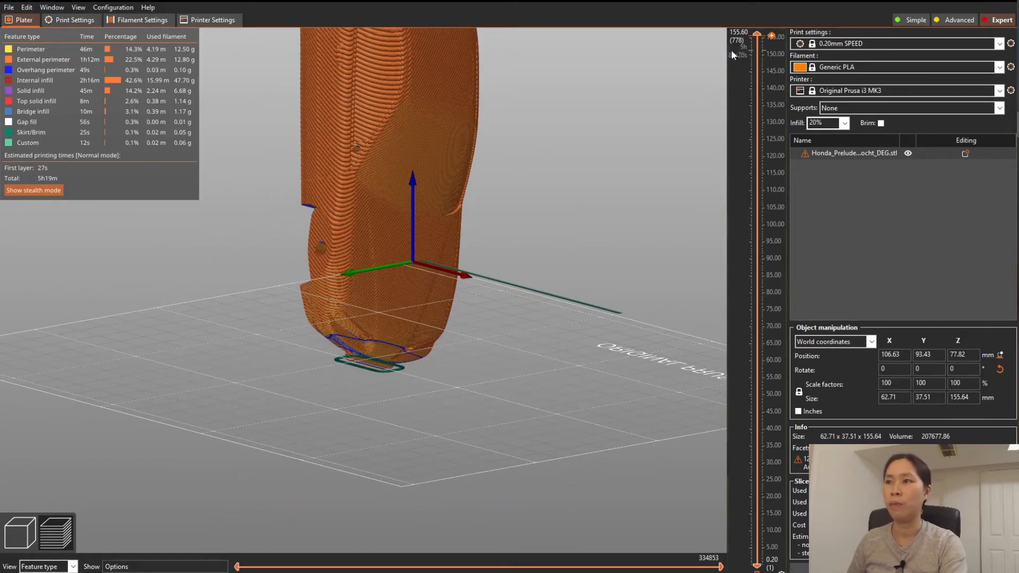
{"action": "left_click_drag", "start_coordinate": [757, 38], "coordinate": [757, 520]}
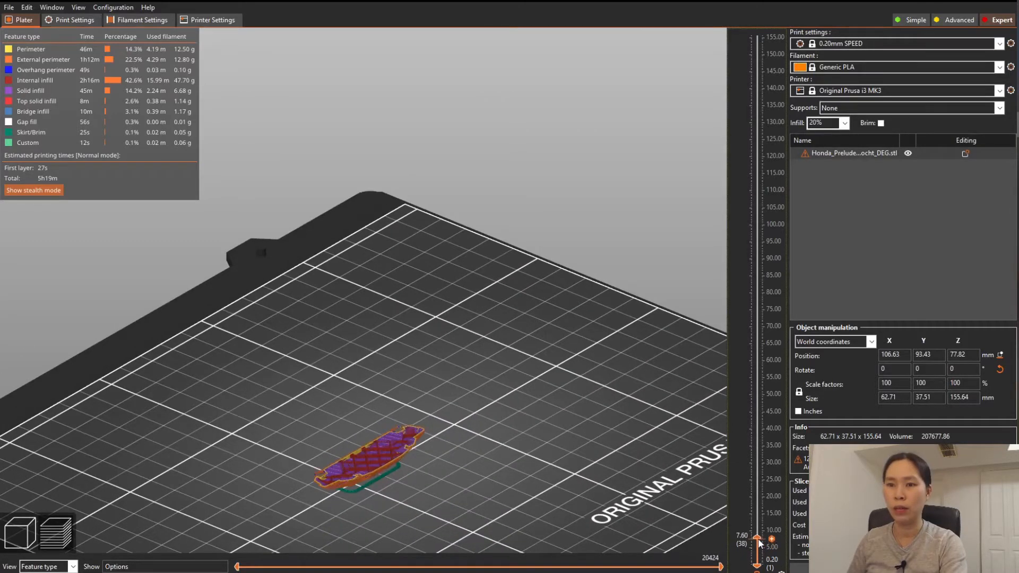
{"action": "left_click_drag", "start_coordinate": [759, 542], "coordinate": [759, 552]}
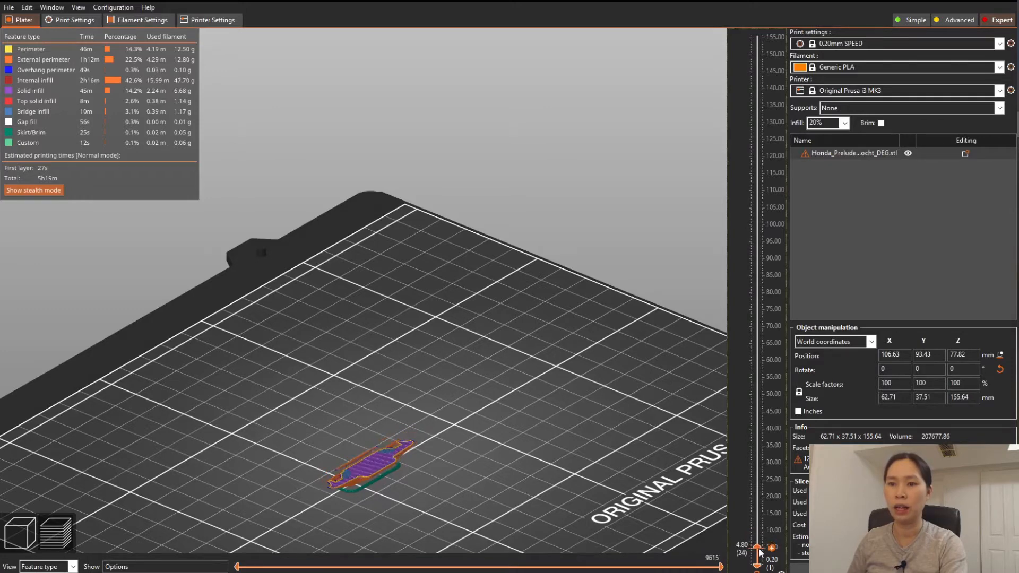
{"action": "left_click_drag", "start_coordinate": [772, 546], "coordinate": [772, 523]}
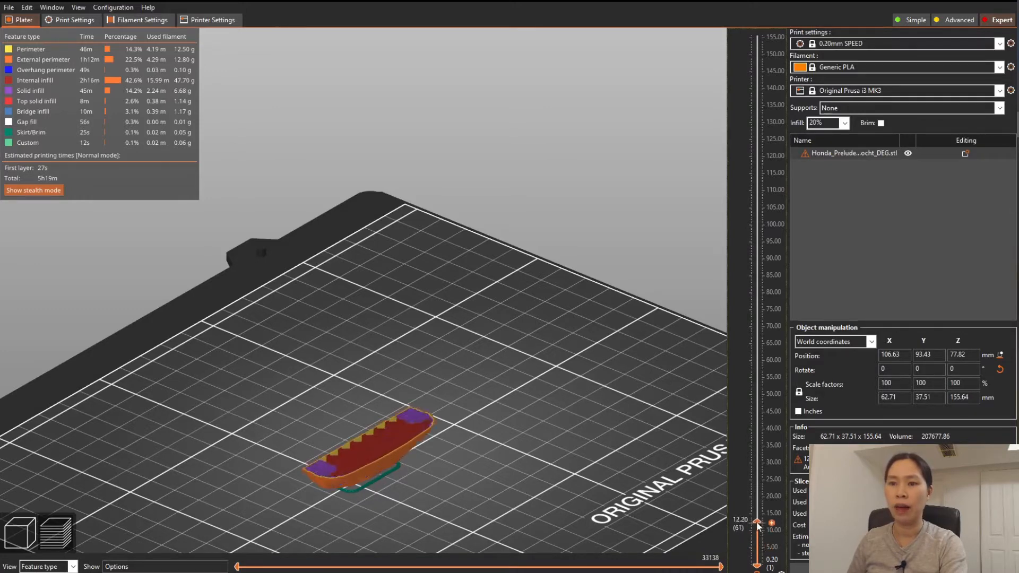
{"action": "left_click_drag", "start_coordinate": [758, 523], "coordinate": [758, 52]}
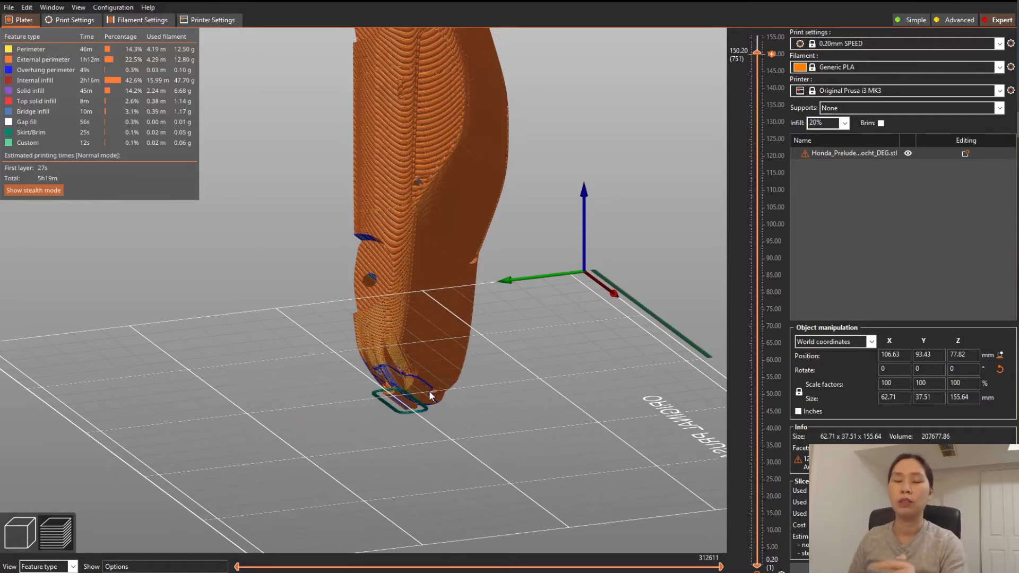
{"action": "mouse_move", "coordinate": [802, 162]}
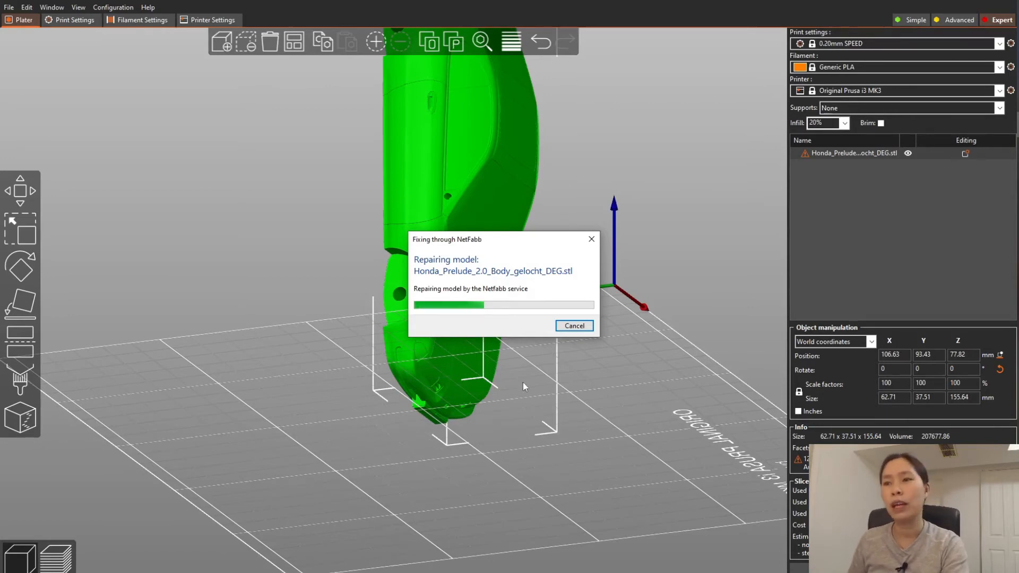
{"action": "mouse_move", "coordinate": [521, 370]}
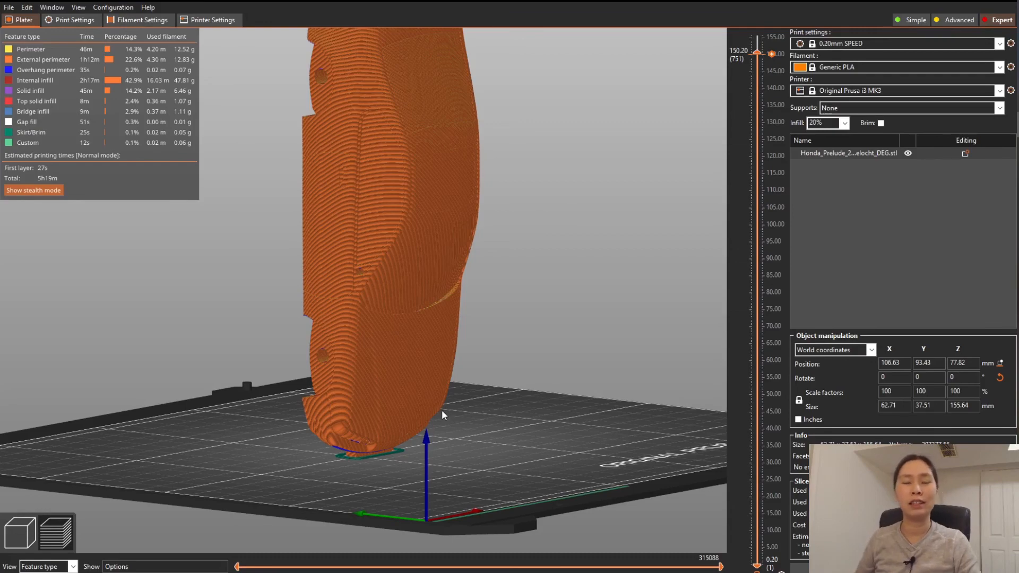
{"action": "mouse_move", "coordinate": [321, 435]}
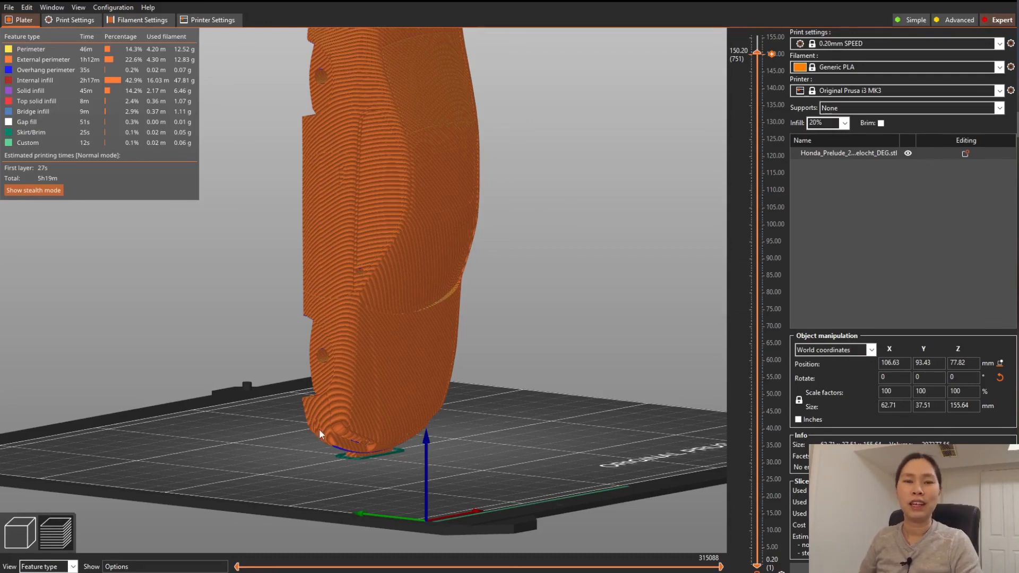